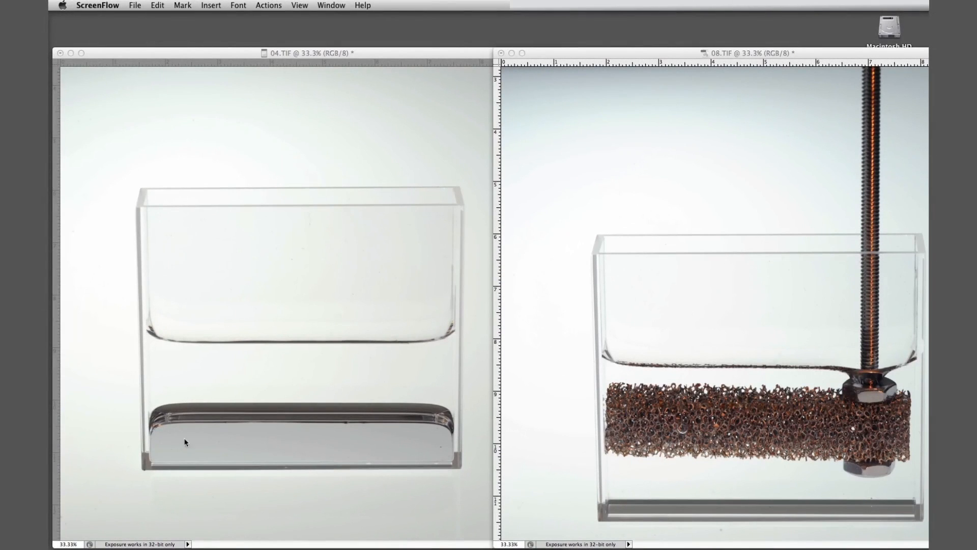
mouse_move(224, 496)
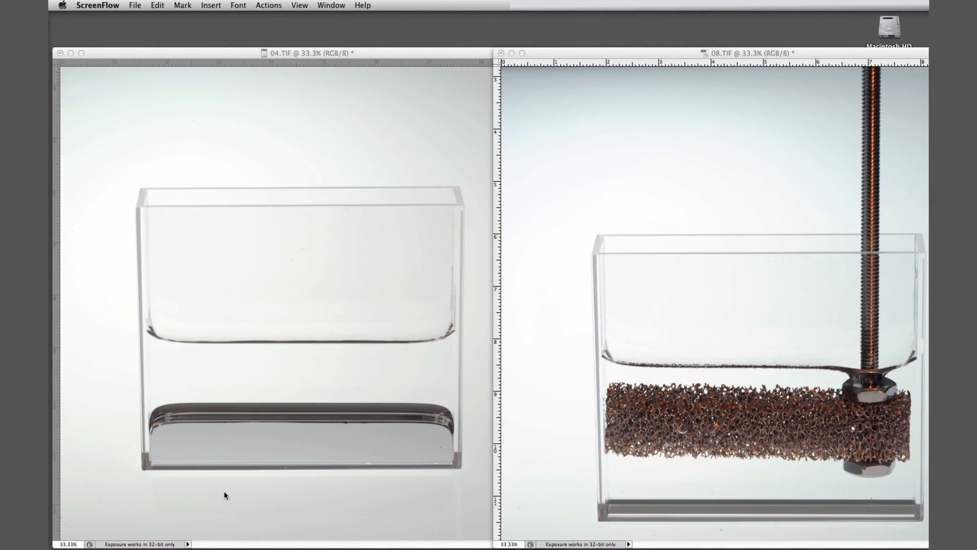
mouse_move(374, 445)
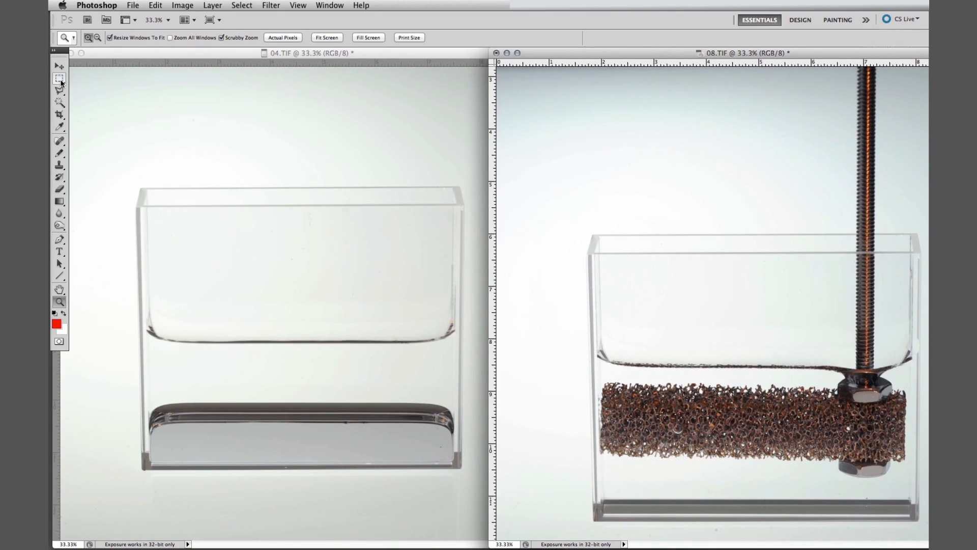
- Paste the copper foam and bolt into the empty container photo and move them into place
left_click(59, 79)
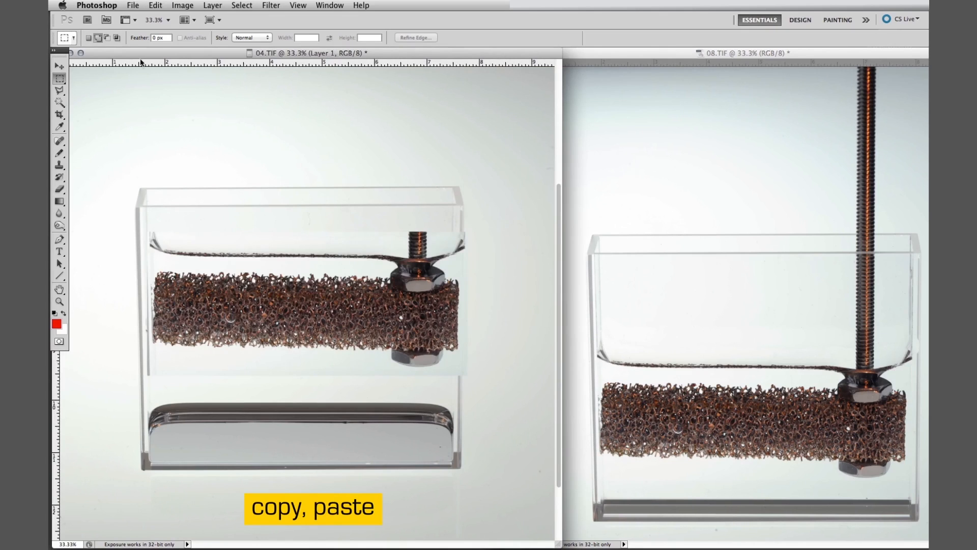
left_click(59, 67)
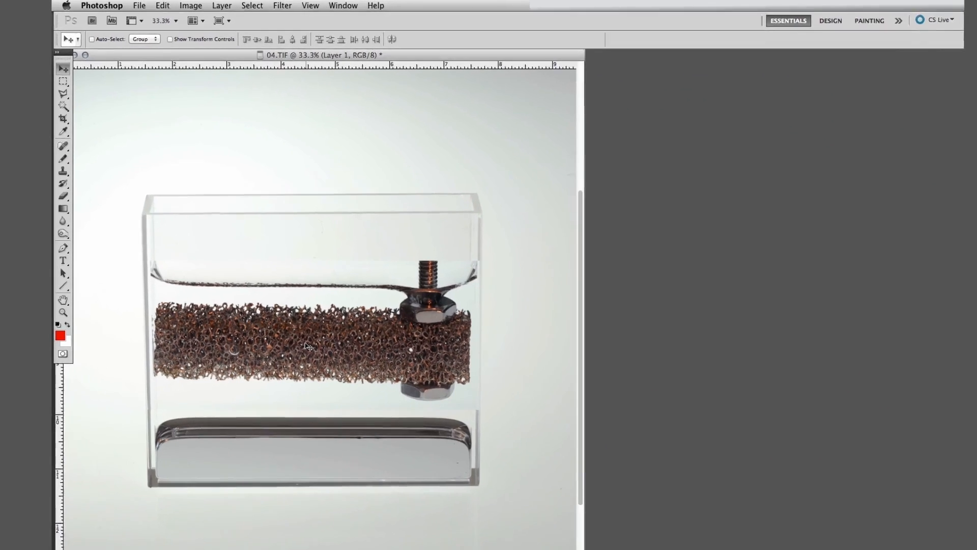
- Merge visible layers and crop the image to the container's left half, excluding the nut
left_click(190, 6)
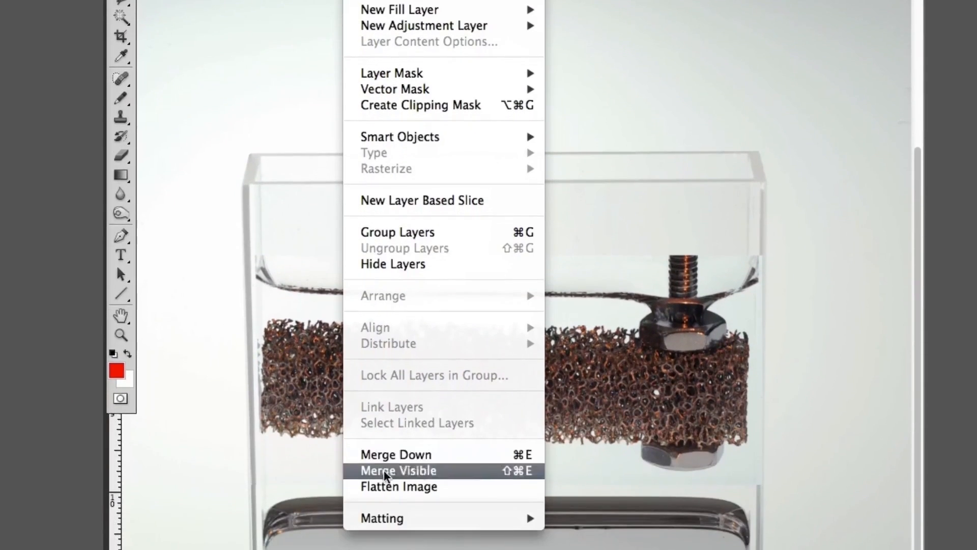
left_click(398, 471)
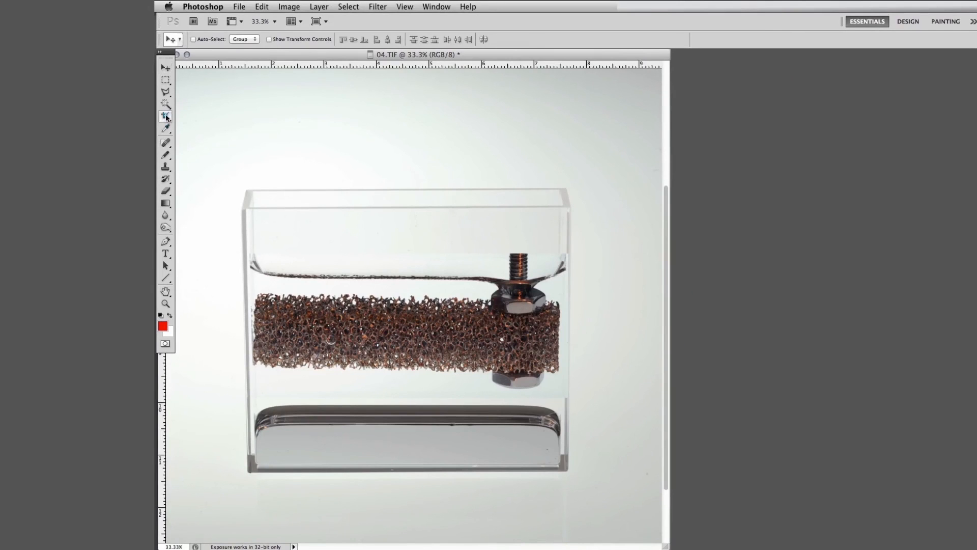
left_click(165, 117)
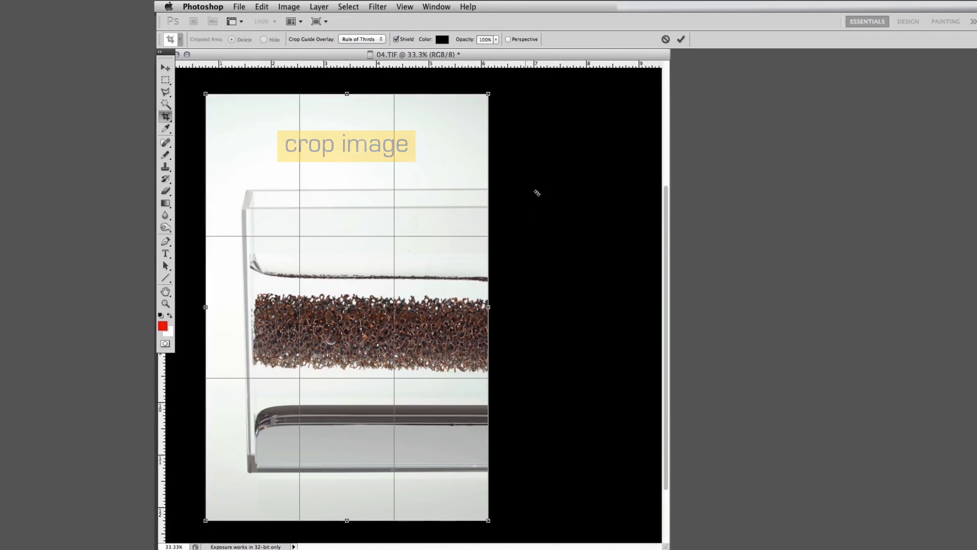
left_click(682, 38)
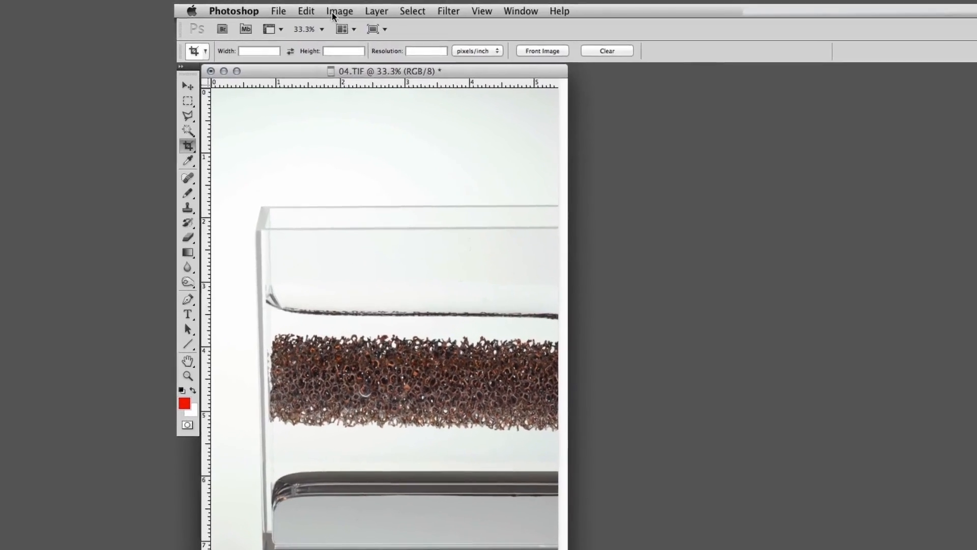
- Widen the canvas from 5.38 to 6.2 inches, anchored left, adding white space on the right
left_click(340, 10)
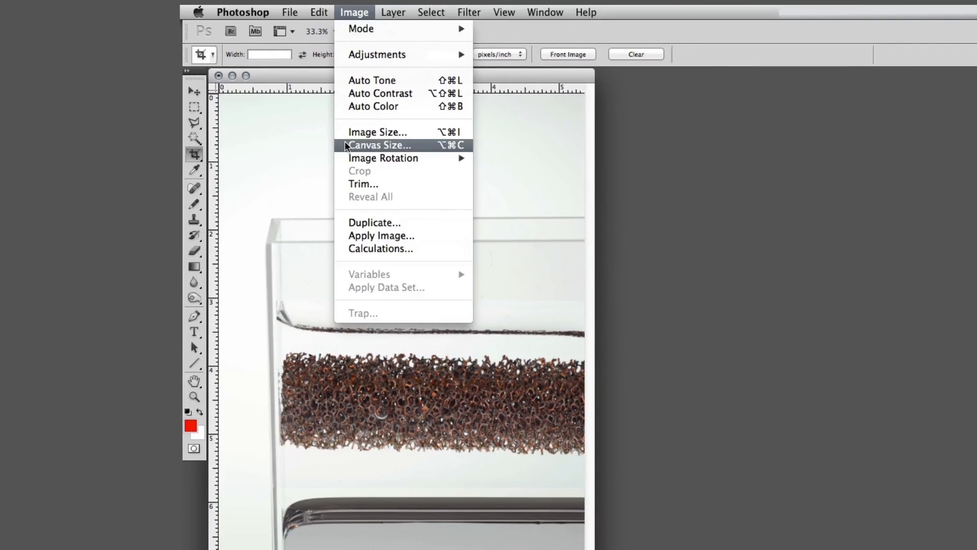
left_click(379, 145)
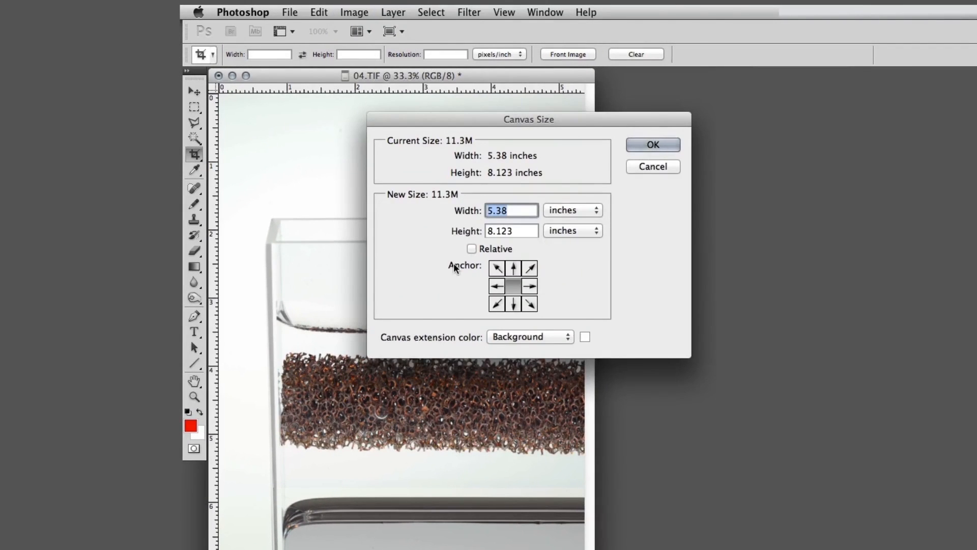
left_click(497, 267)
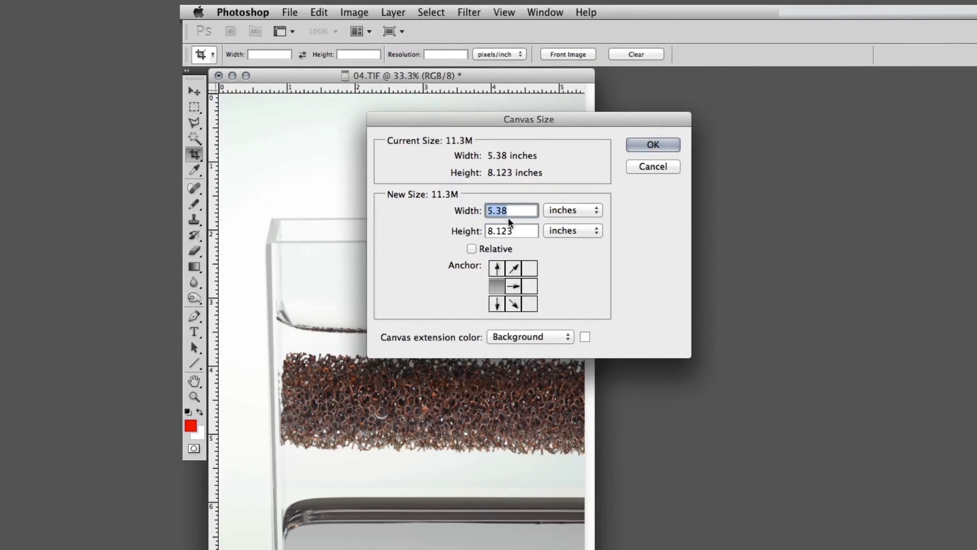
mouse_move(471, 214)
type("6.2")
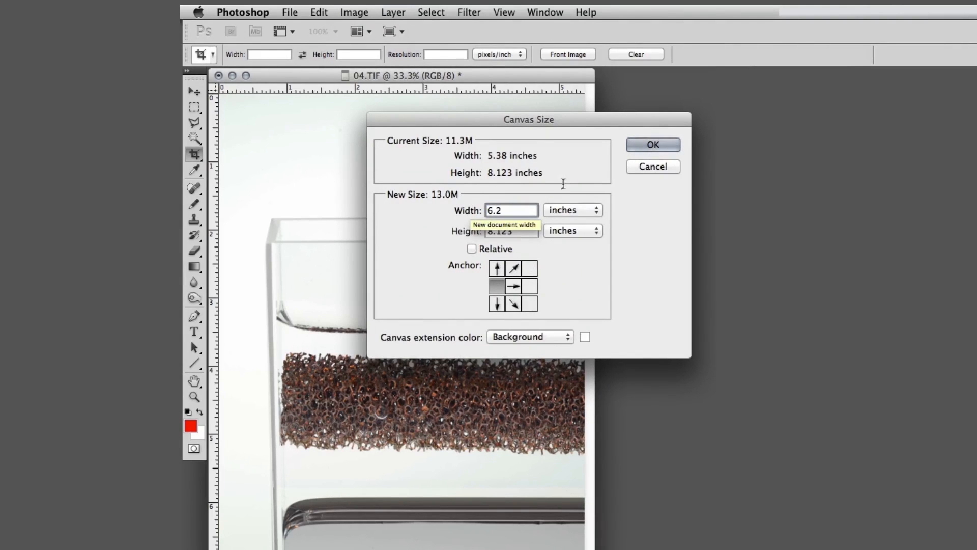
left_click(651, 144)
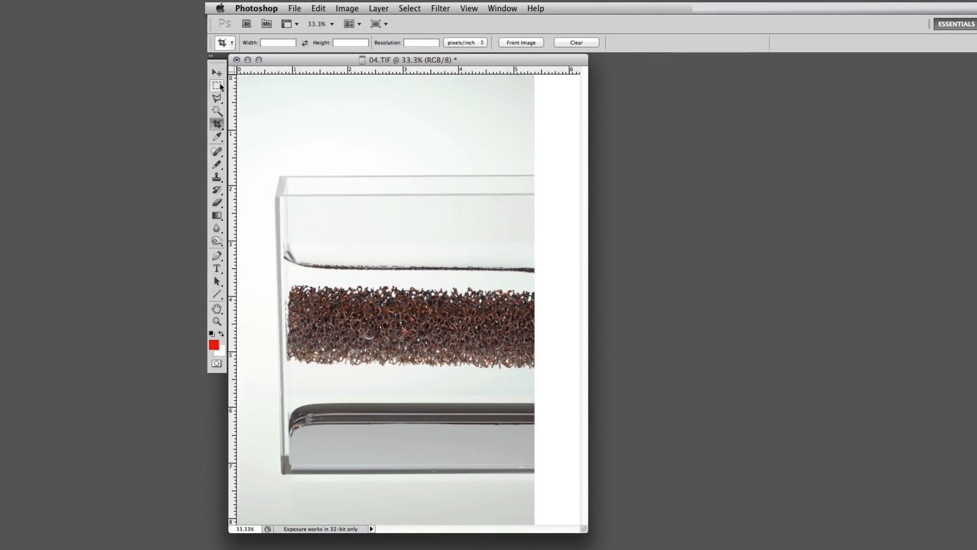
- Copy the half container to a new layer, move it right and flip it horizontally into a symmetrical whole
left_click(216, 86)
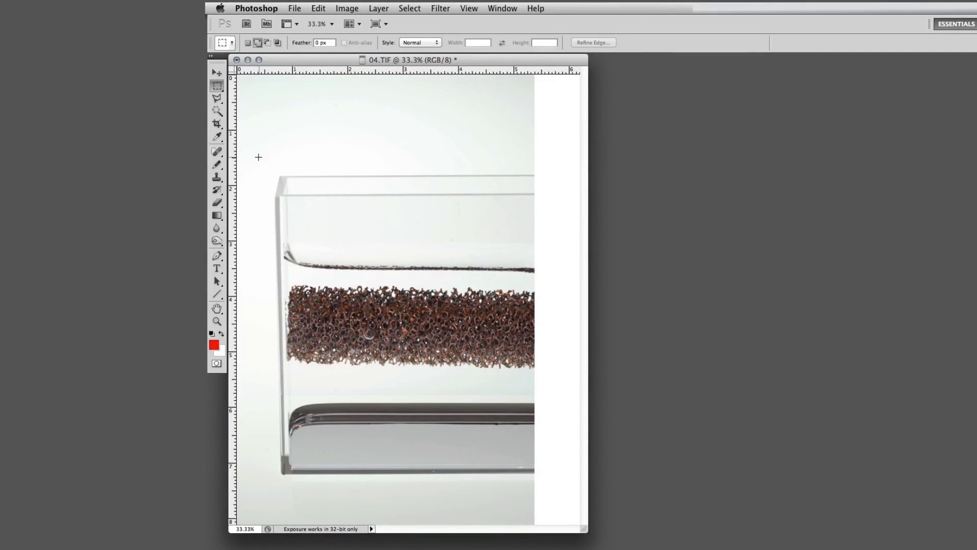
left_click_drag(258, 155, 285, 247)
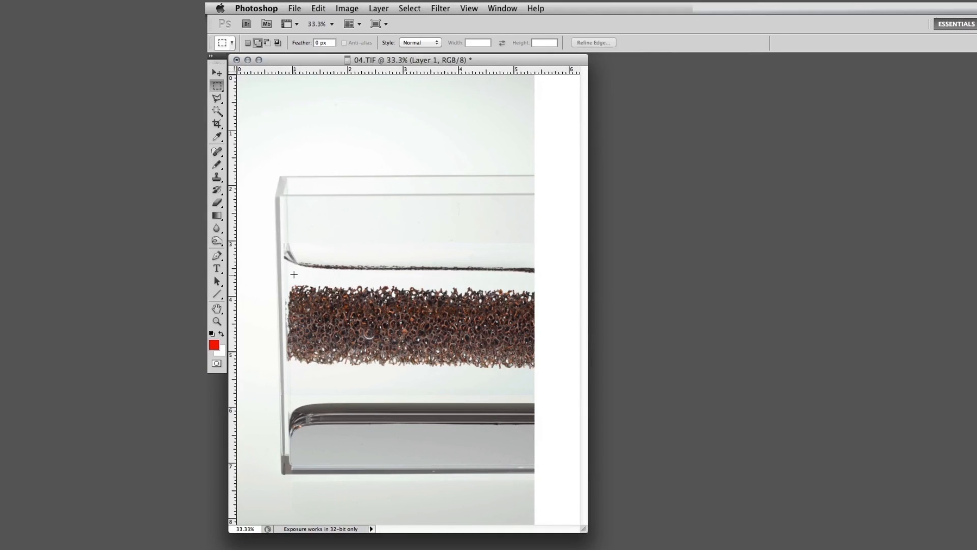
left_click(217, 74)
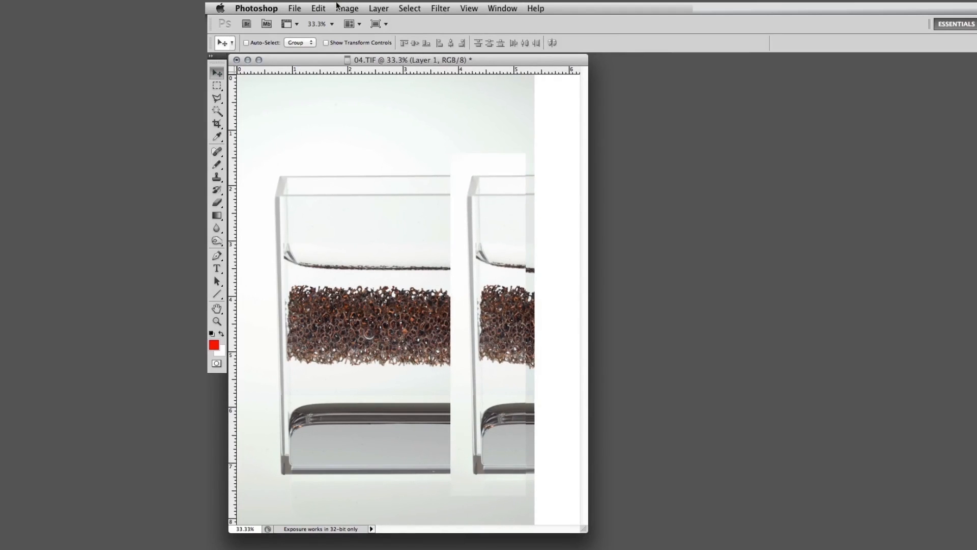
left_click(318, 8)
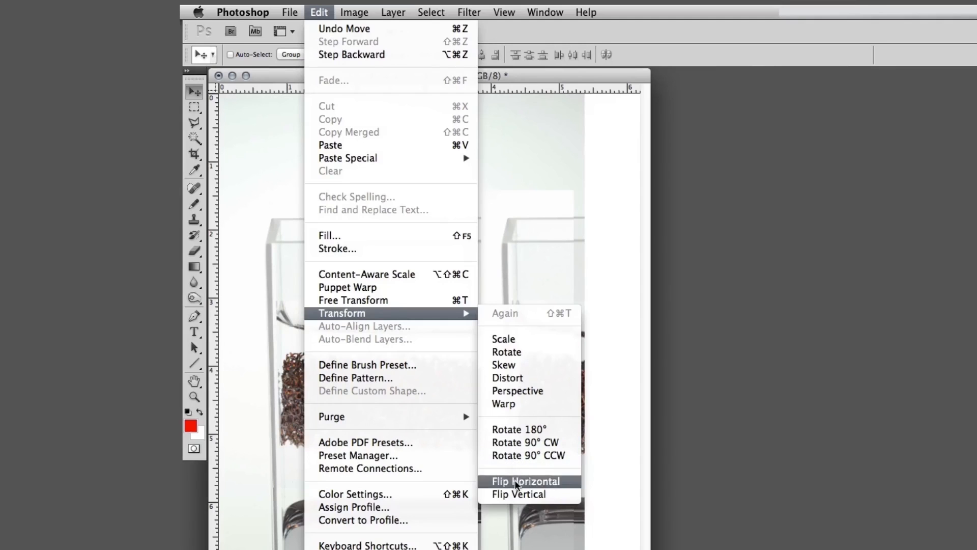
left_click(525, 481)
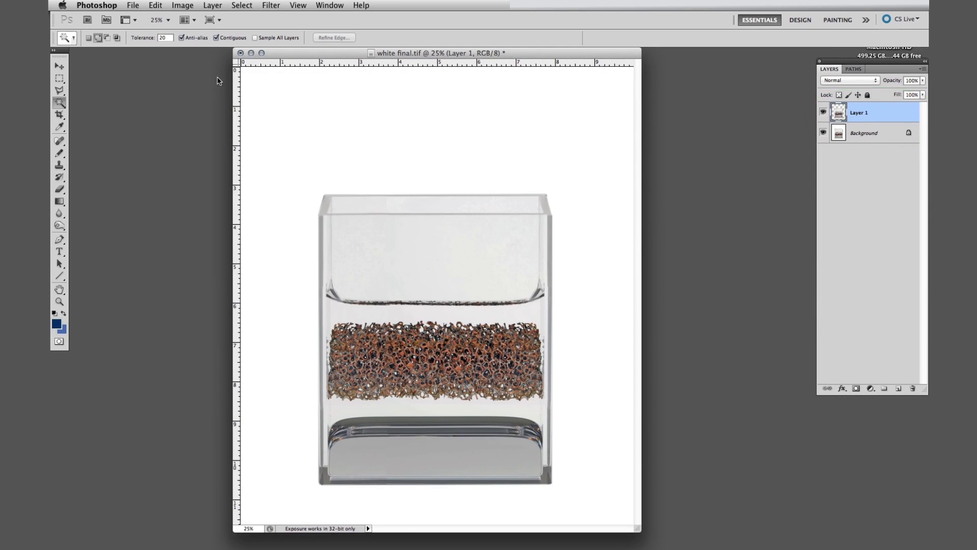
- Add a soft Drop Shadow layer style around the container on the white background
left_click(212, 5)
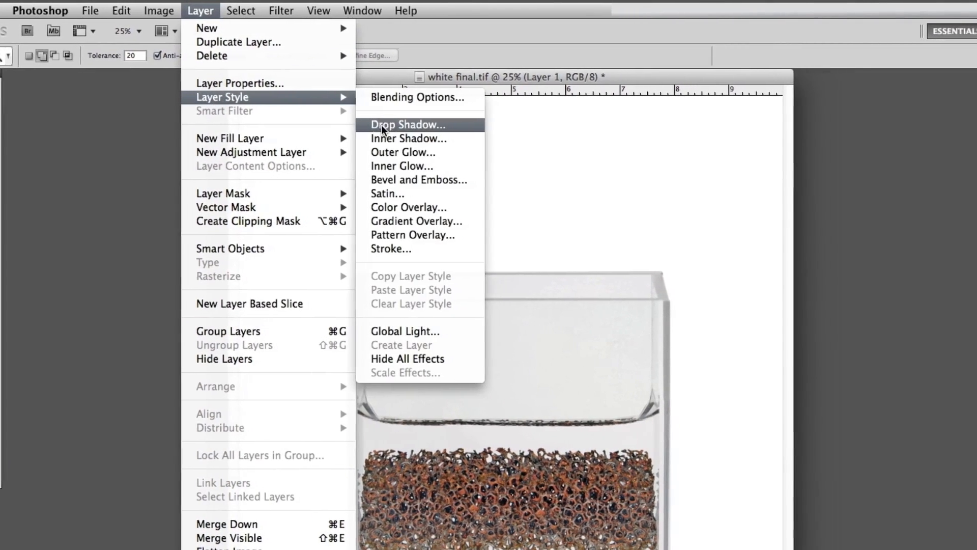
left_click(407, 124)
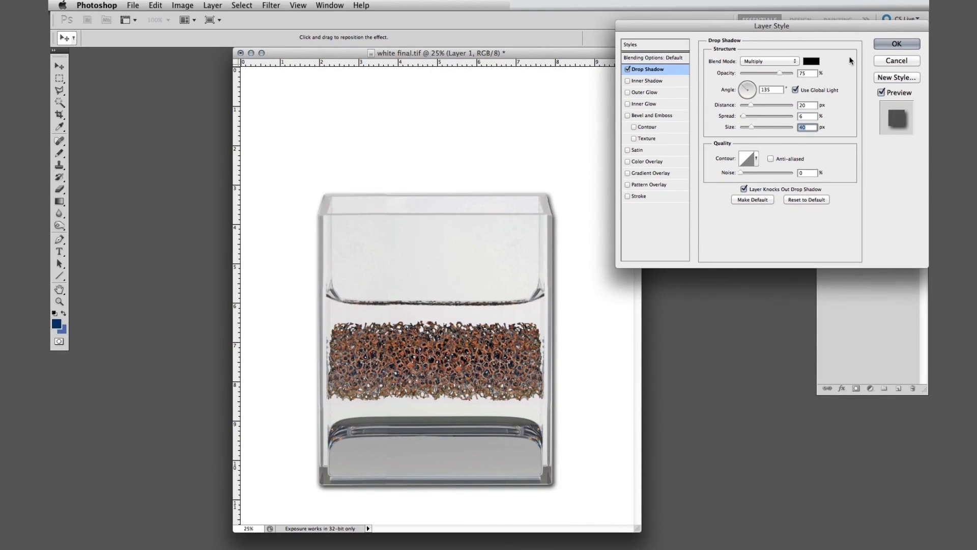
left_click(896, 44)
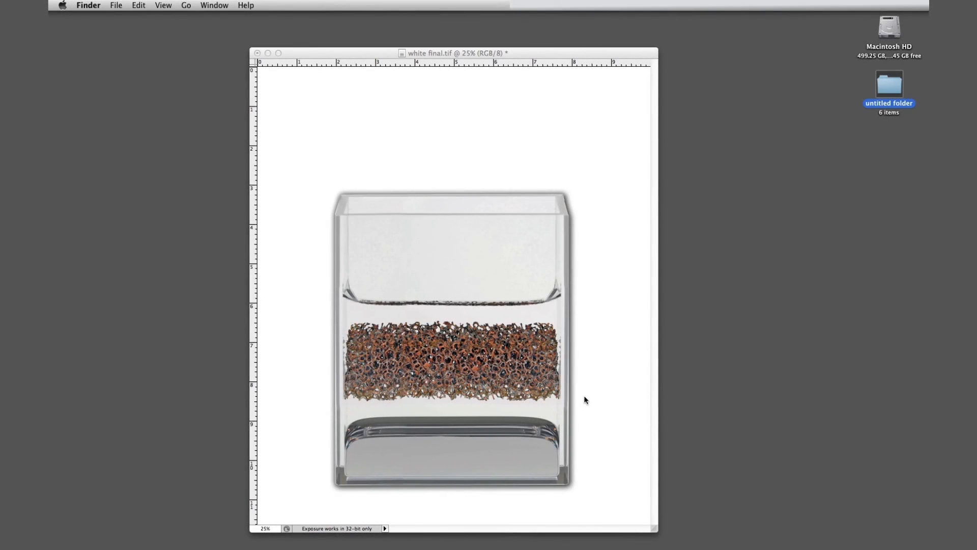
mouse_move(348, 56)
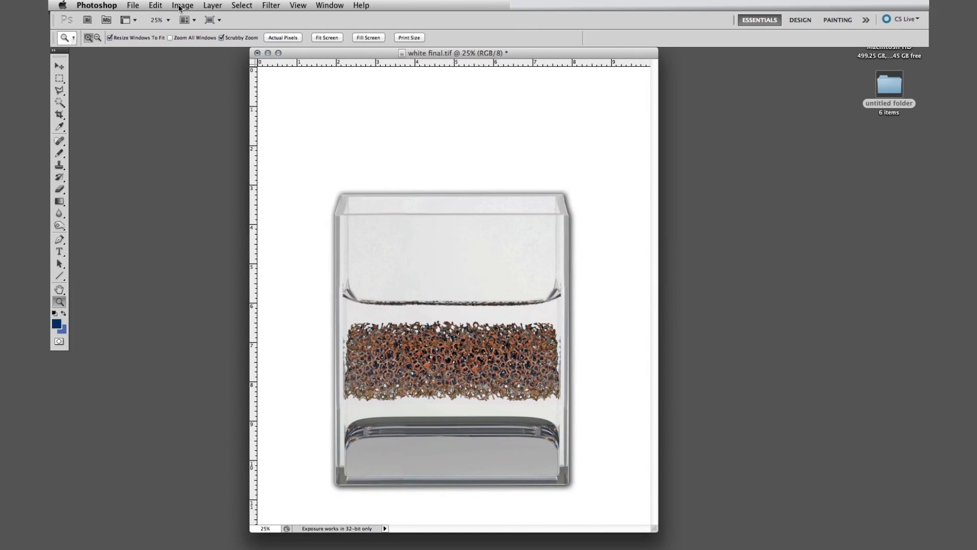
- Invert the image to a black background, then apply Hue -180 and Saturation +53 to turn the foam orange
left_click(183, 5)
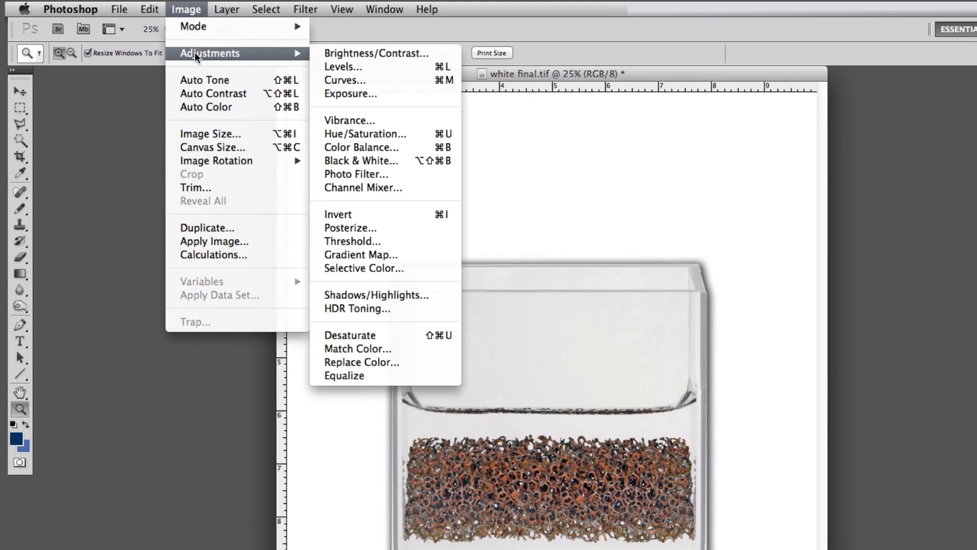
mouse_move(338, 214)
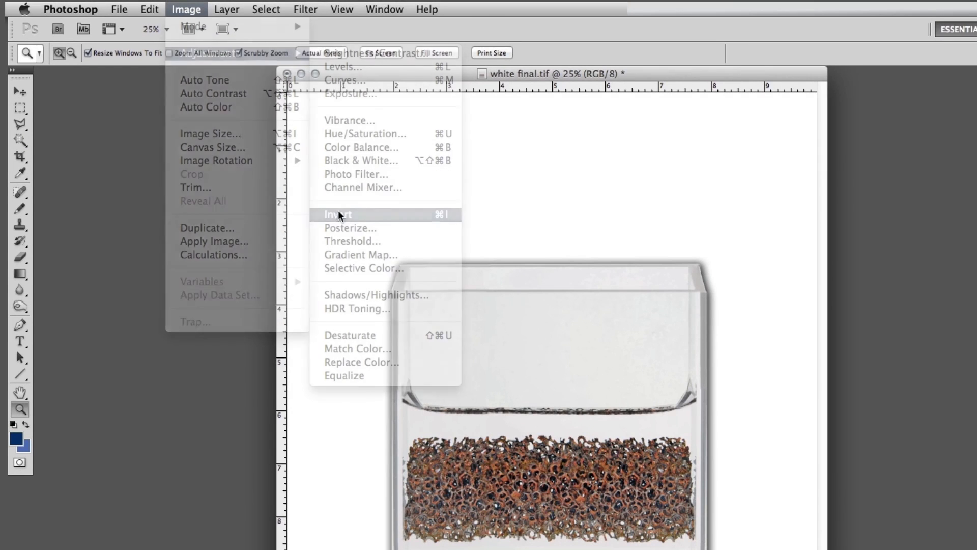
left_click(337, 214)
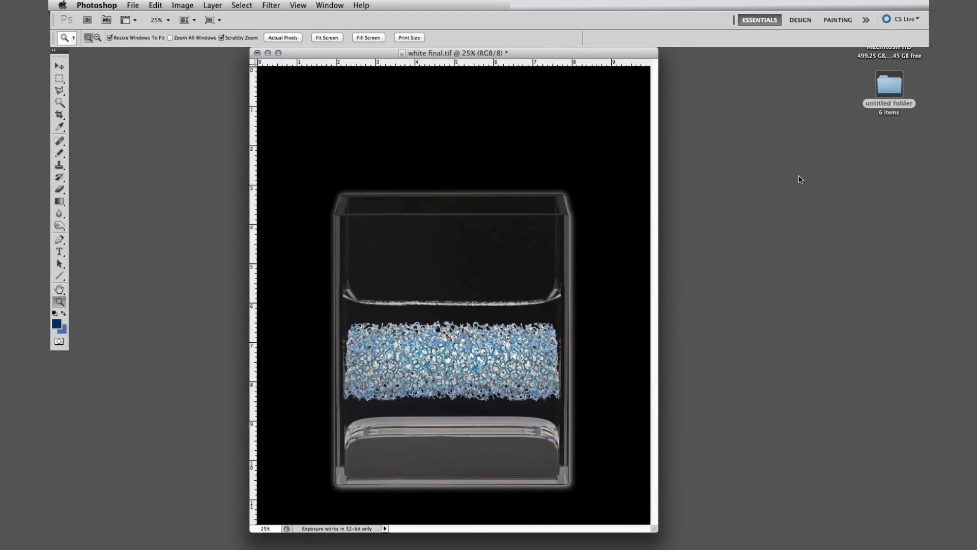
mouse_move(215, 13)
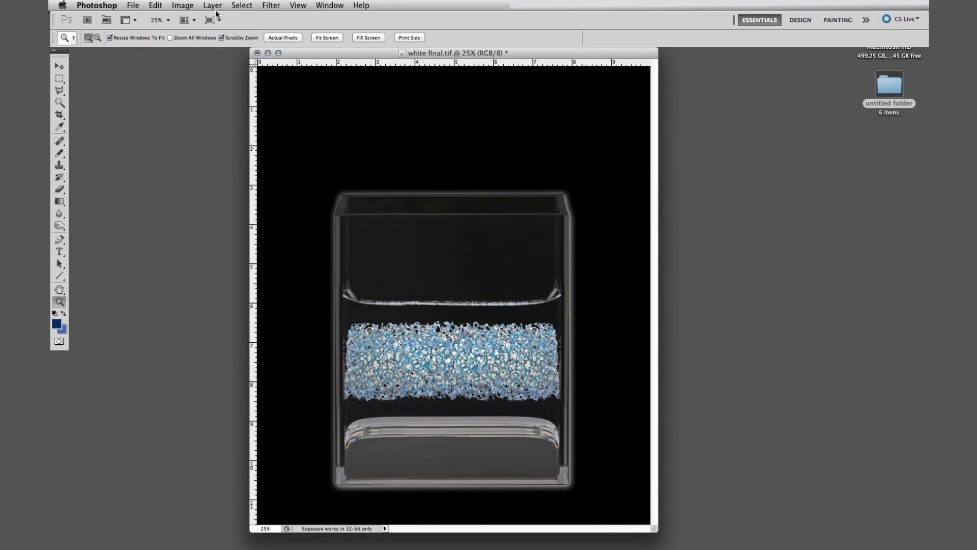
left_click(181, 5)
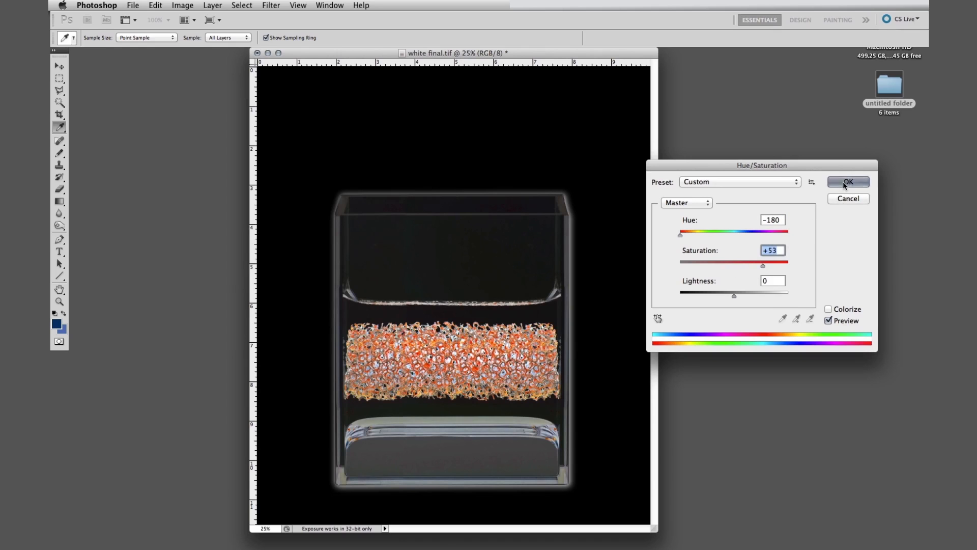
left_click(848, 181)
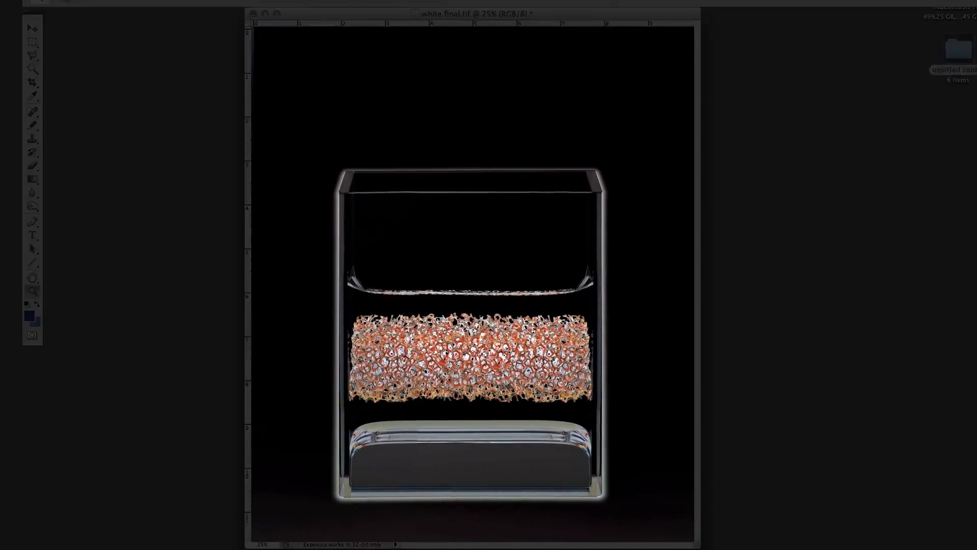